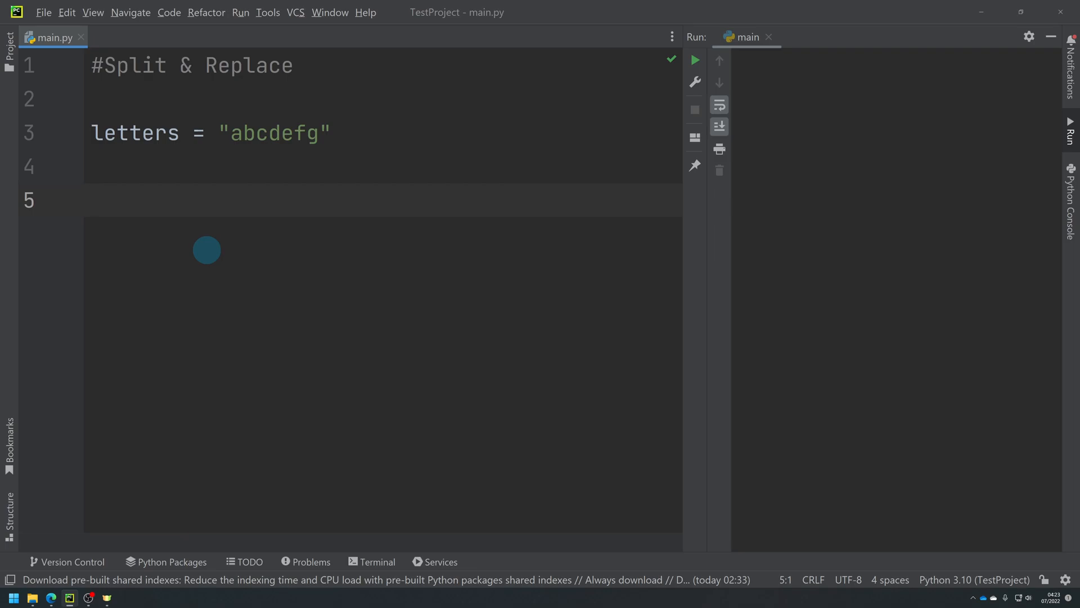
pyautogui.moveTo(168, 210)
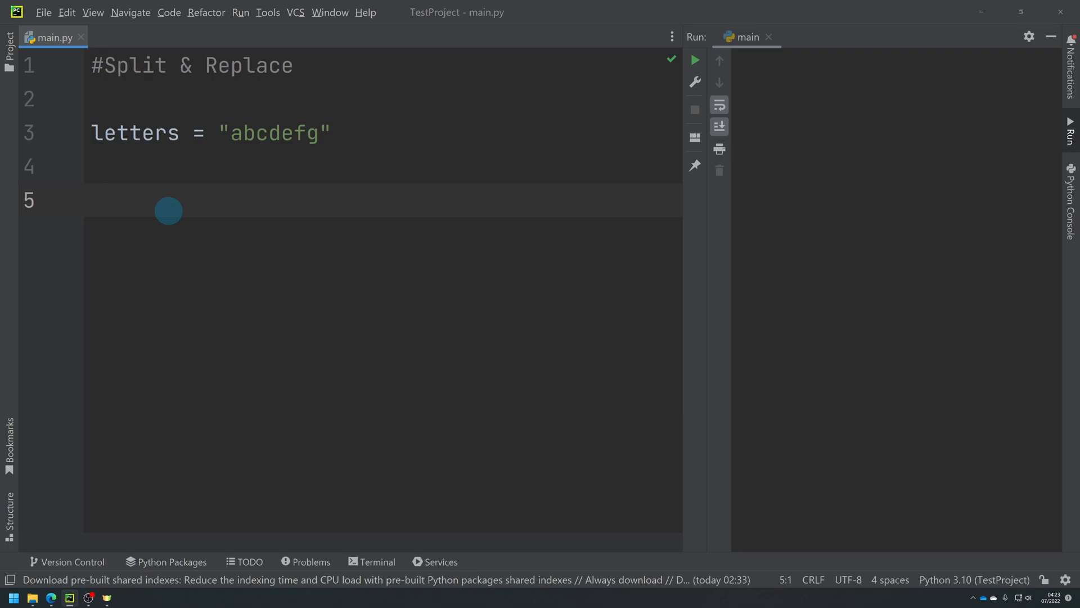
# Write listLetters = letters.split() on line 5
pyautogui.write('list')
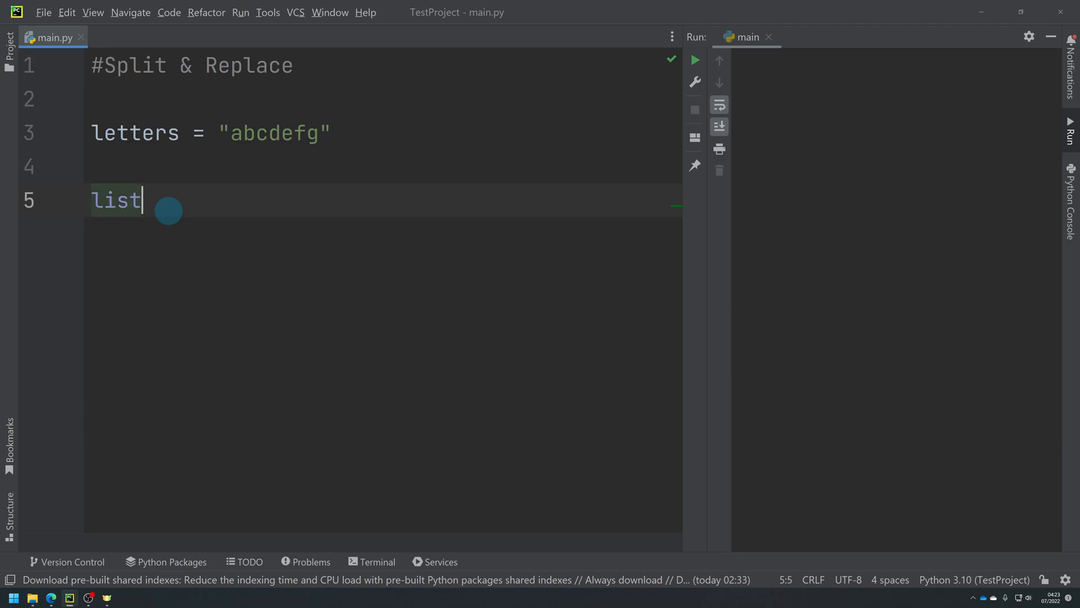
pyautogui.write('Le')
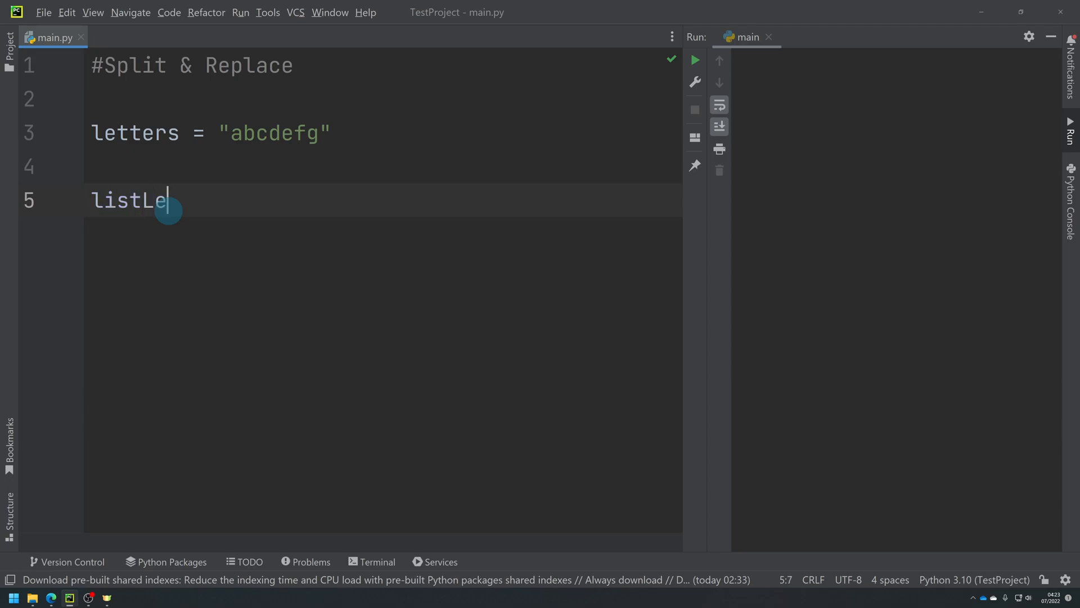
pyautogui.write('tters =')
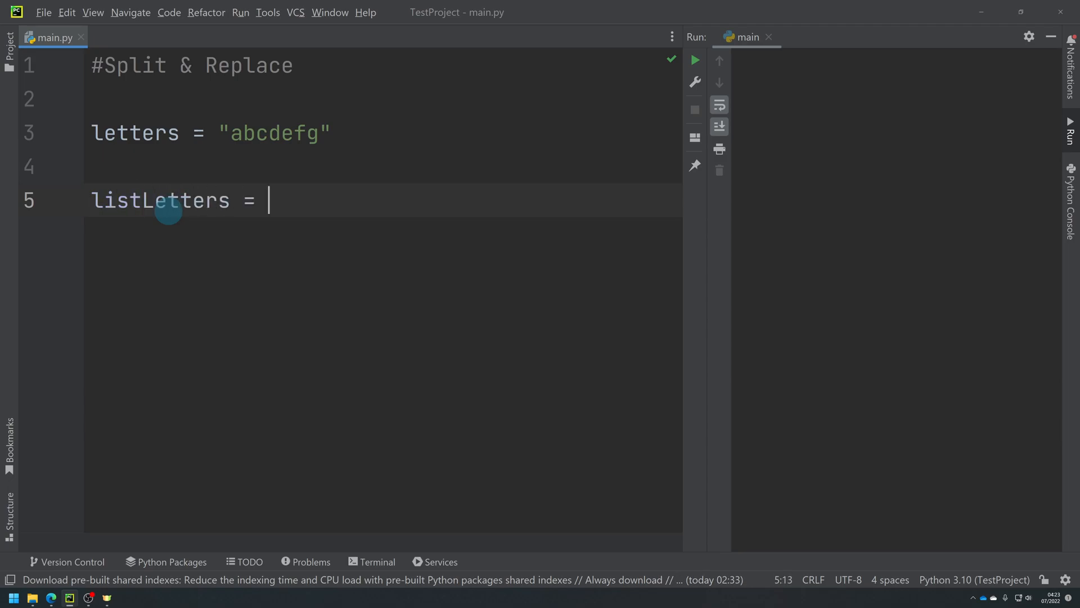
pyautogui.write('letters.s[')
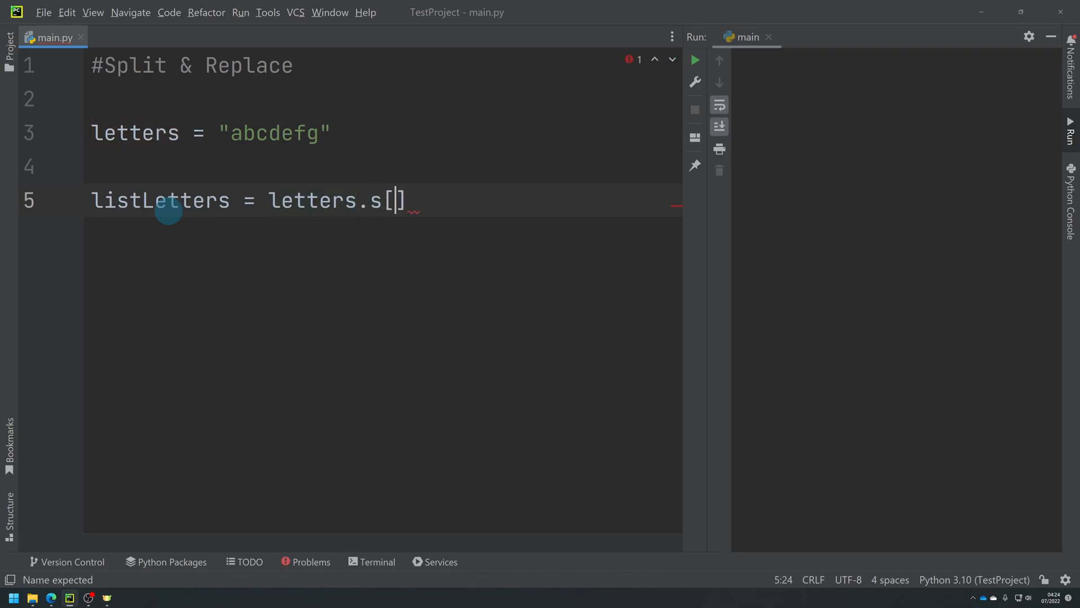
pyautogui.write('p')
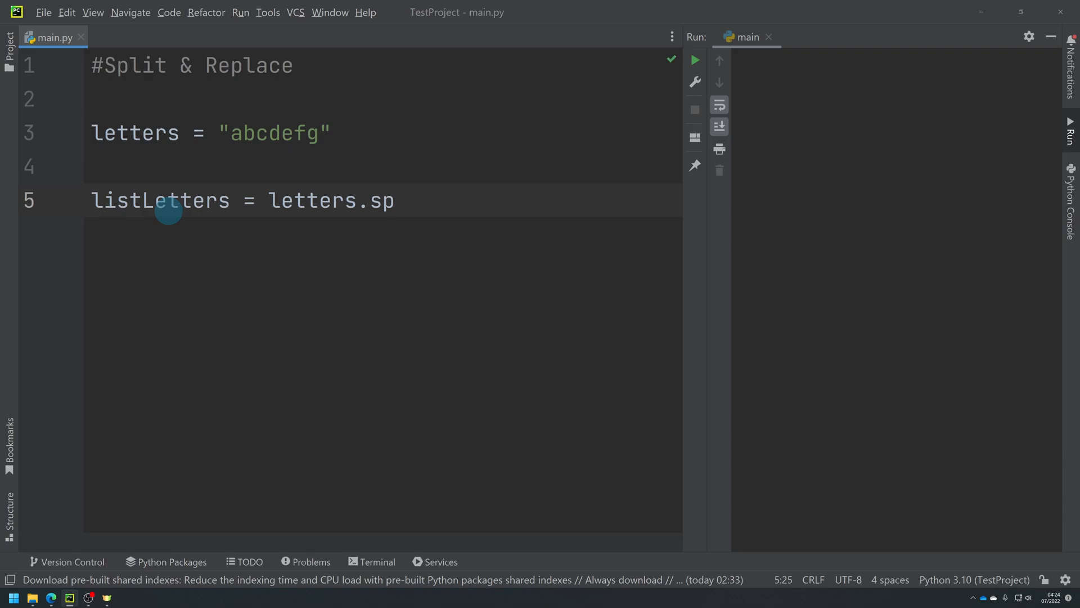
pyautogui.write('lit()')
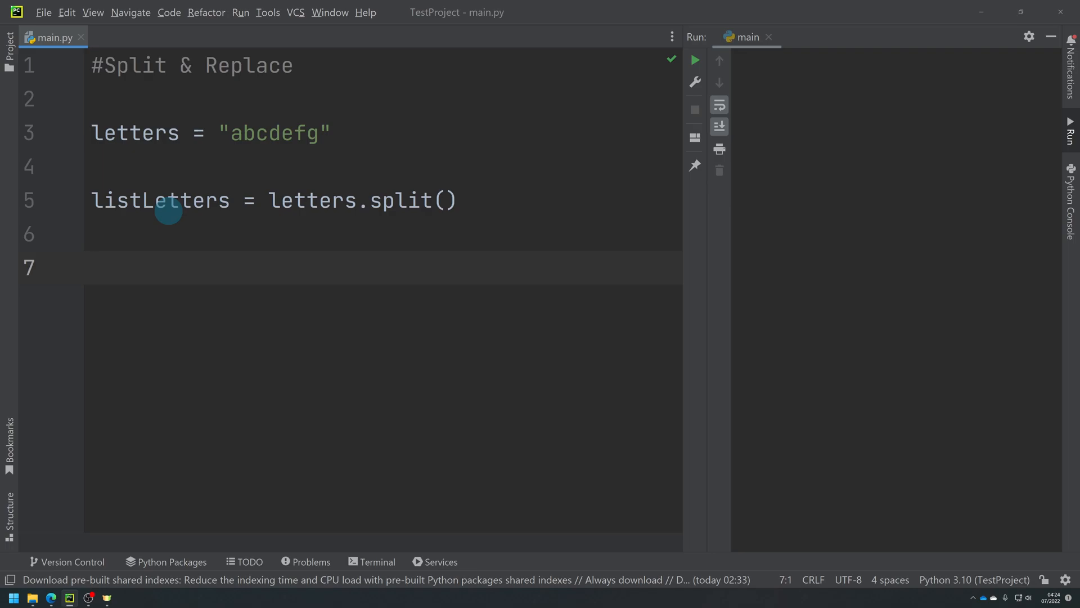
# Write print(letters) on line 7
pyautogui.write('print(')
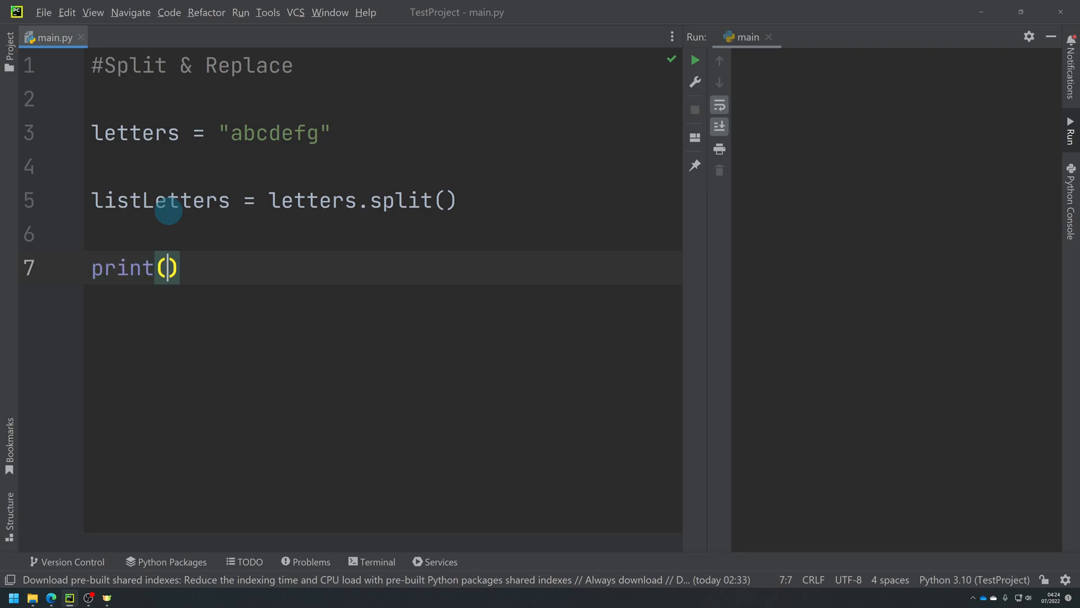
pyautogui.write('letters')
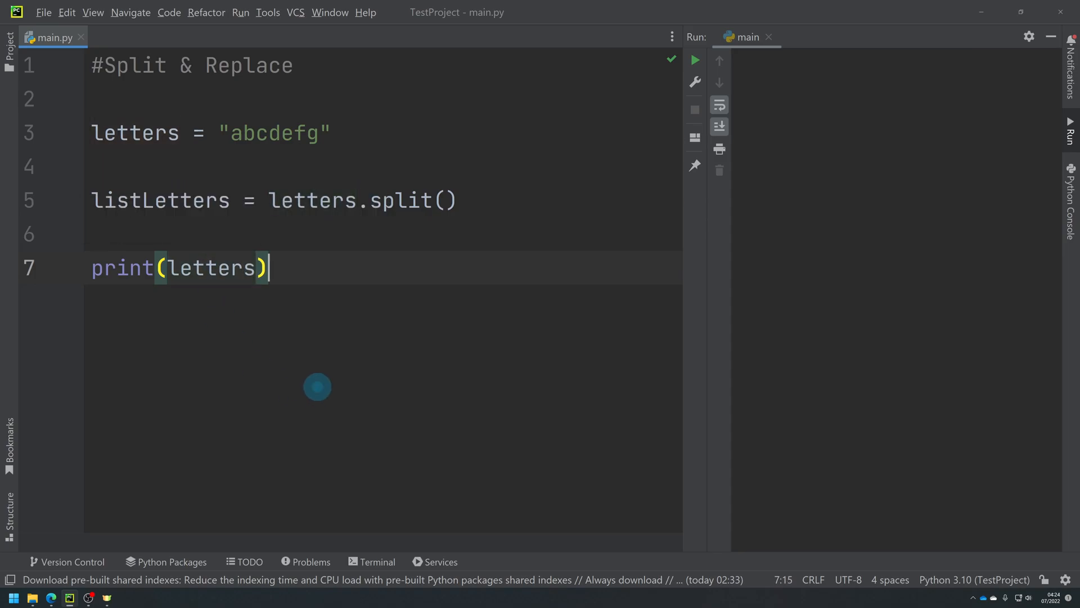
# Run, change the print argument to listLetters, and rerun to show ['abcdefg']
pyautogui.click(695, 60)
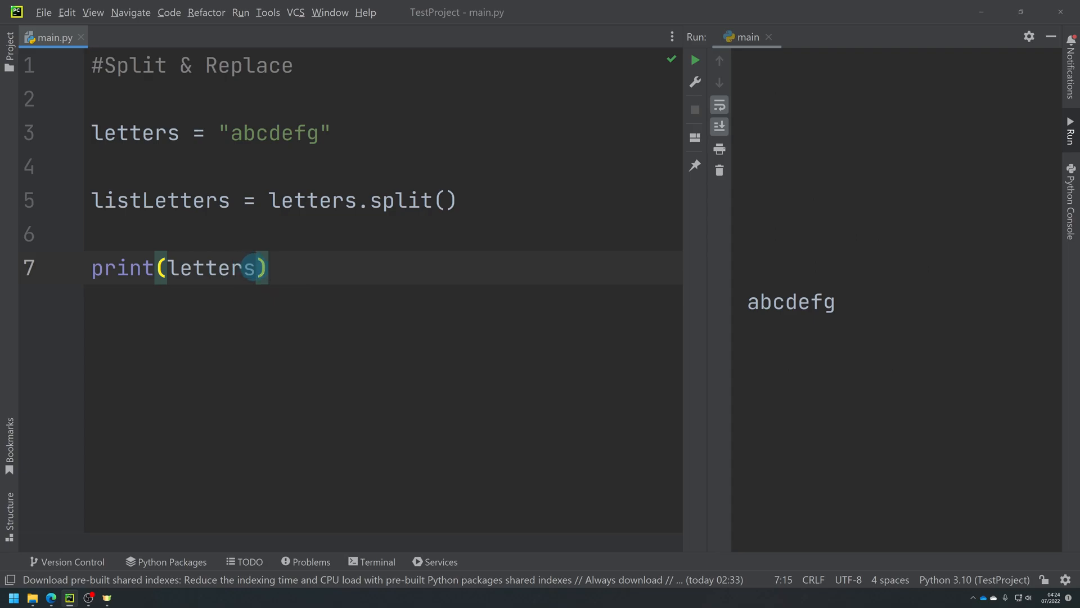
pyautogui.click(207, 268)
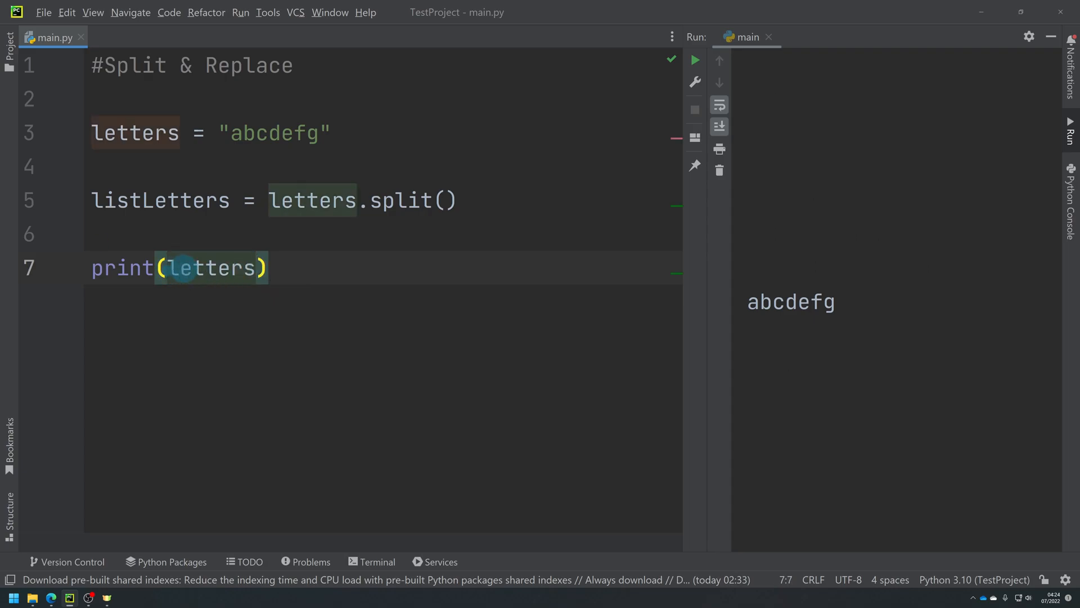
pyautogui.write('listL')
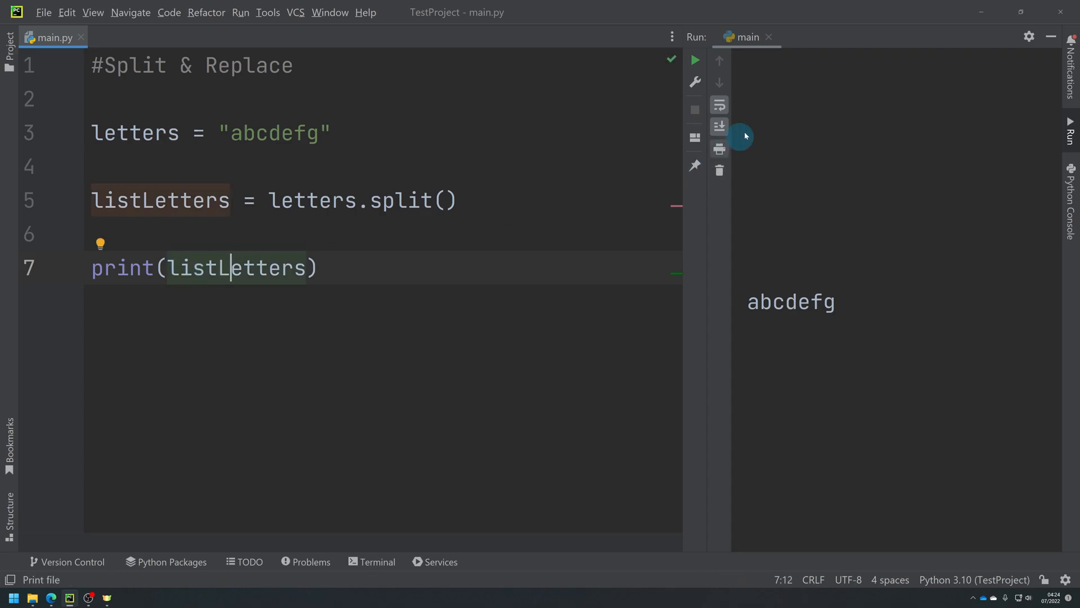
pyautogui.click(696, 59)
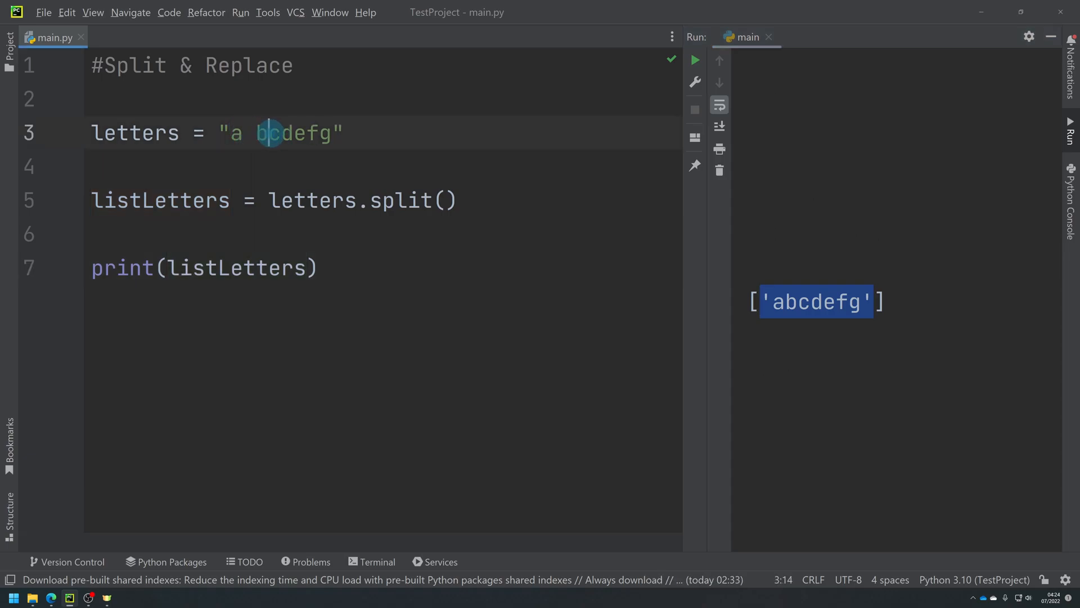
# Insert spaces between the letters and run, listing seven single letters, then begin adding commas
pyautogui.write('" "')
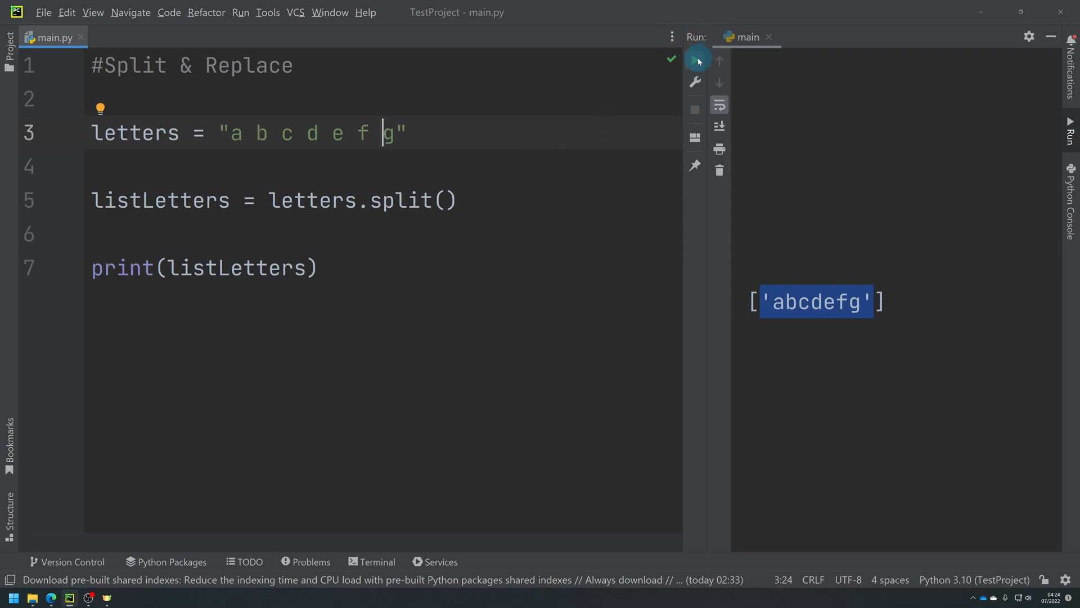
pyautogui.click(696, 59)
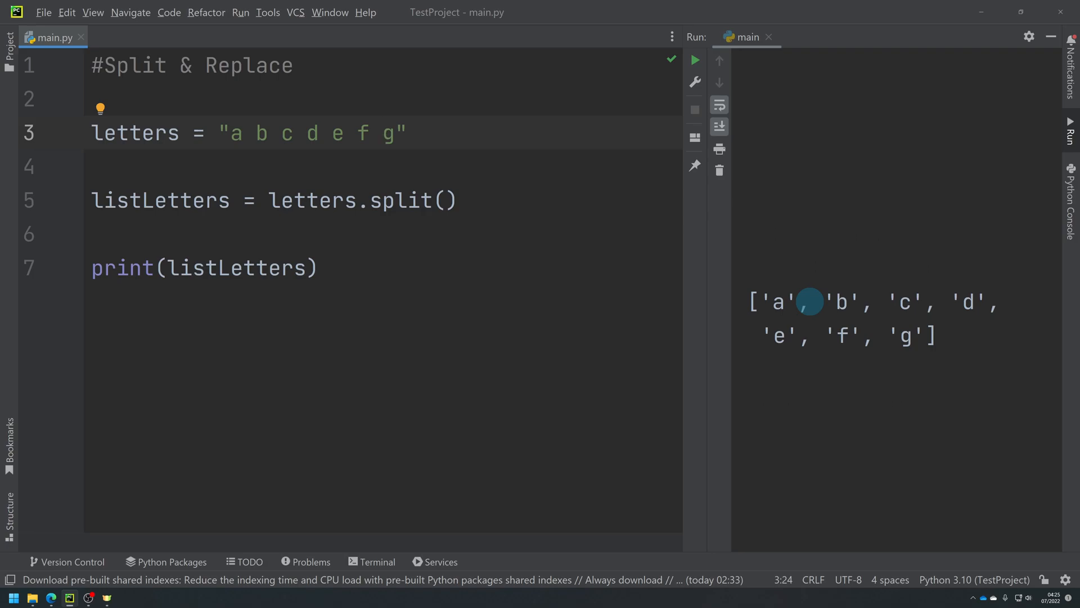
pyautogui.click(381, 133)
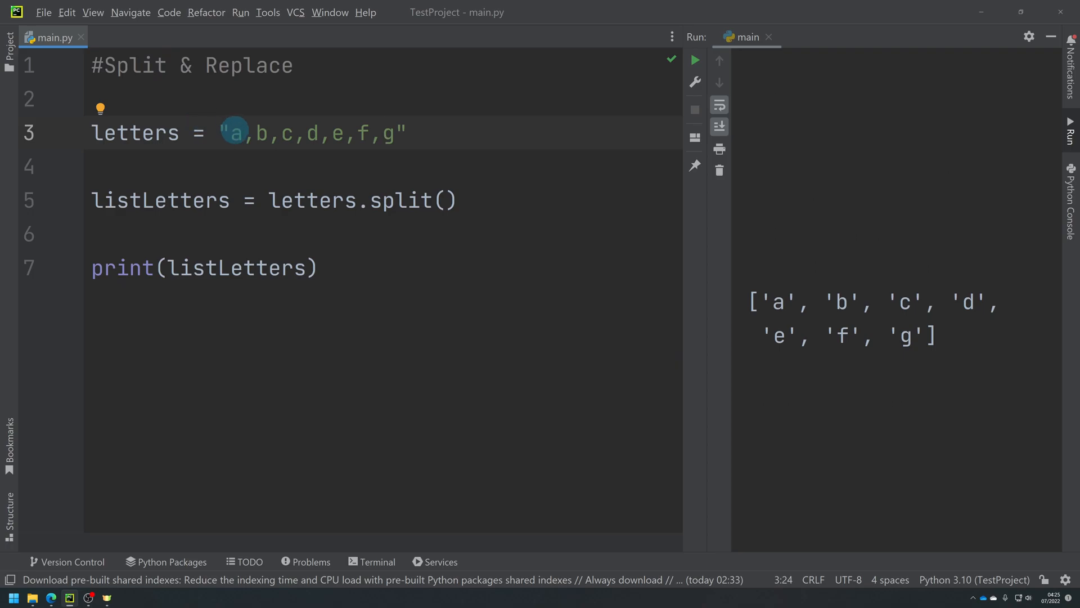
# Run with comma-separated letters, set split(",") as the separator, and rerun to list seven letters
pyautogui.click(696, 60)
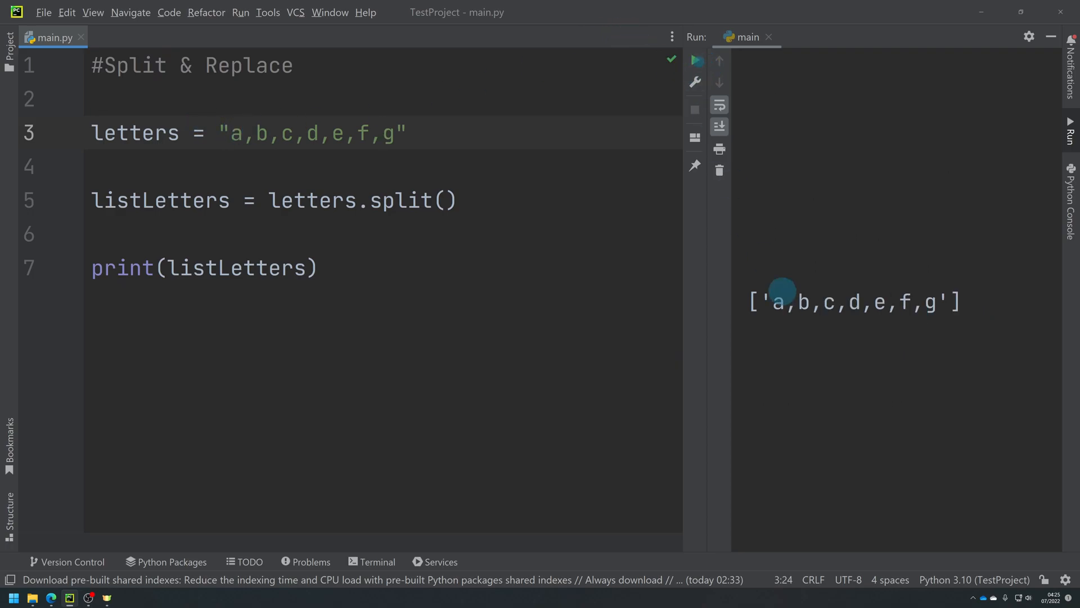
pyautogui.click(381, 133)
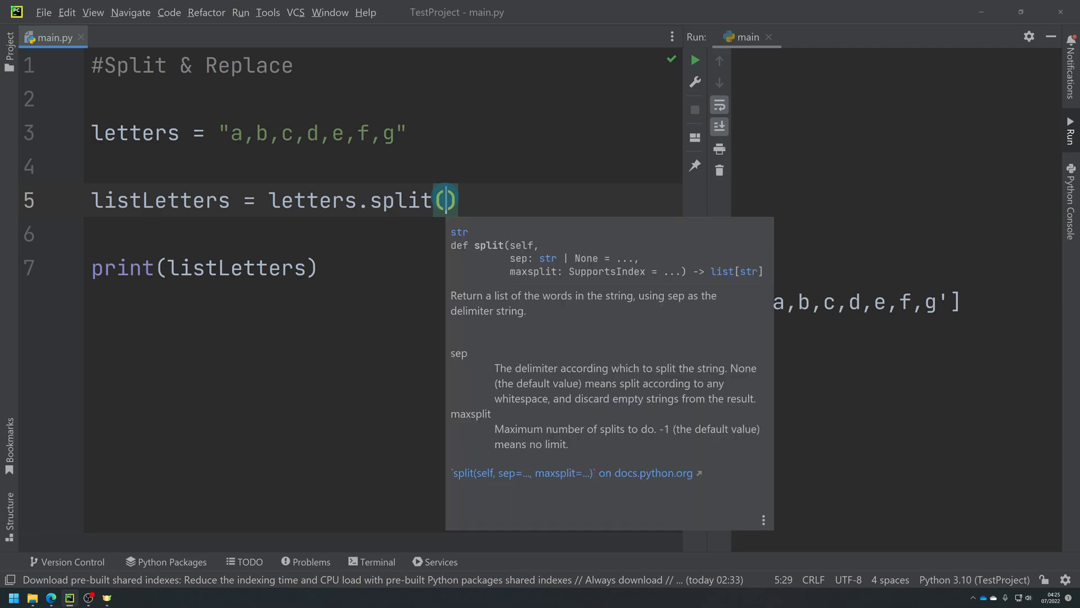
pyautogui.write('"')
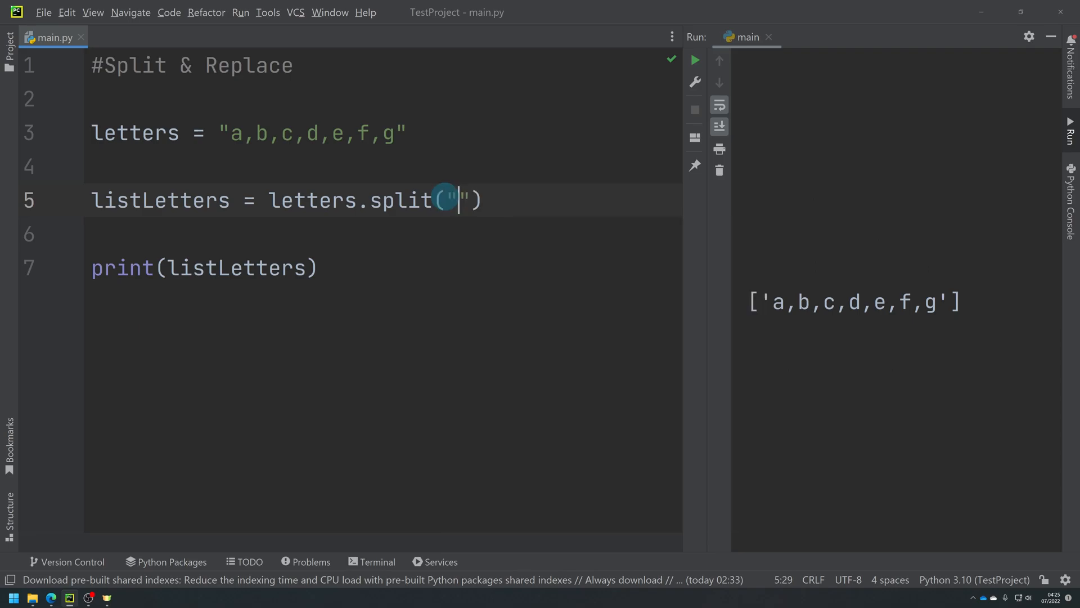
pyautogui.write(',')
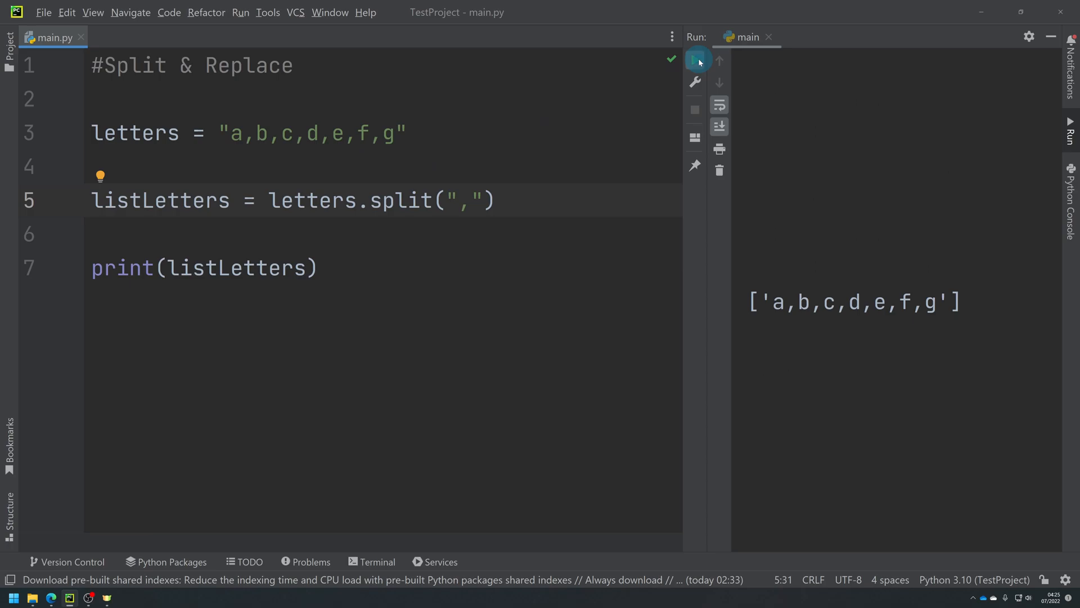
pyautogui.click(695, 59)
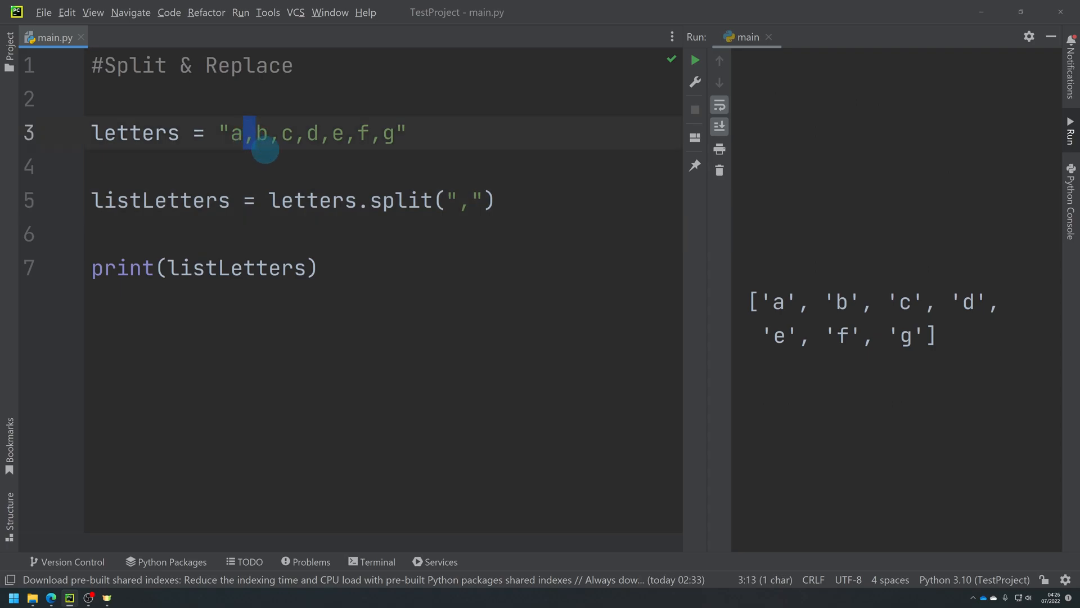
# Replace the comma separators in the letters string and split call with Z
pyautogui.write('ZbZcZdZeZf')
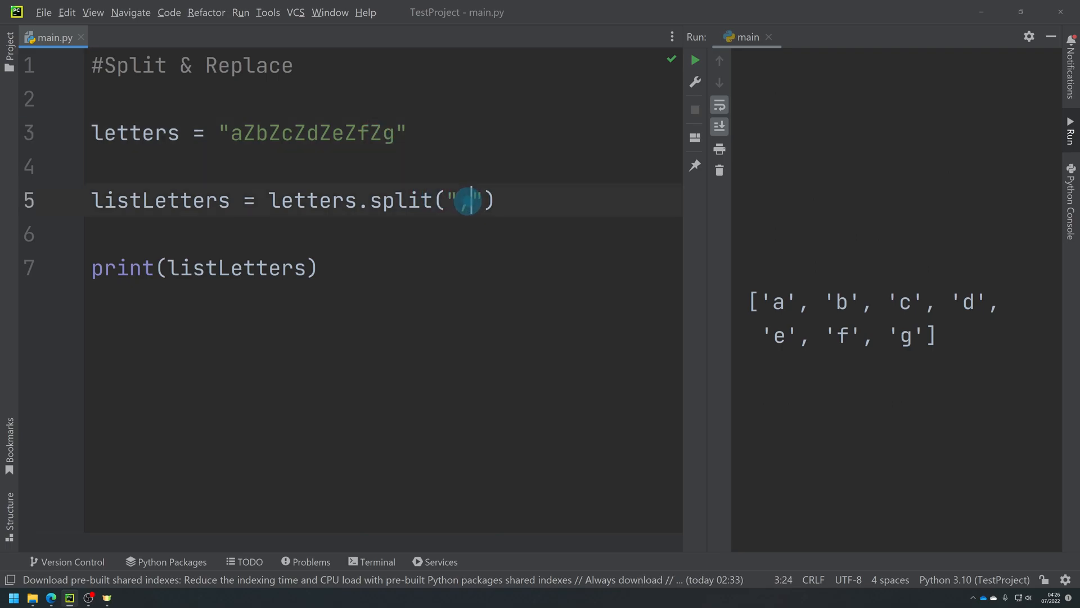
pyautogui.write('Z')
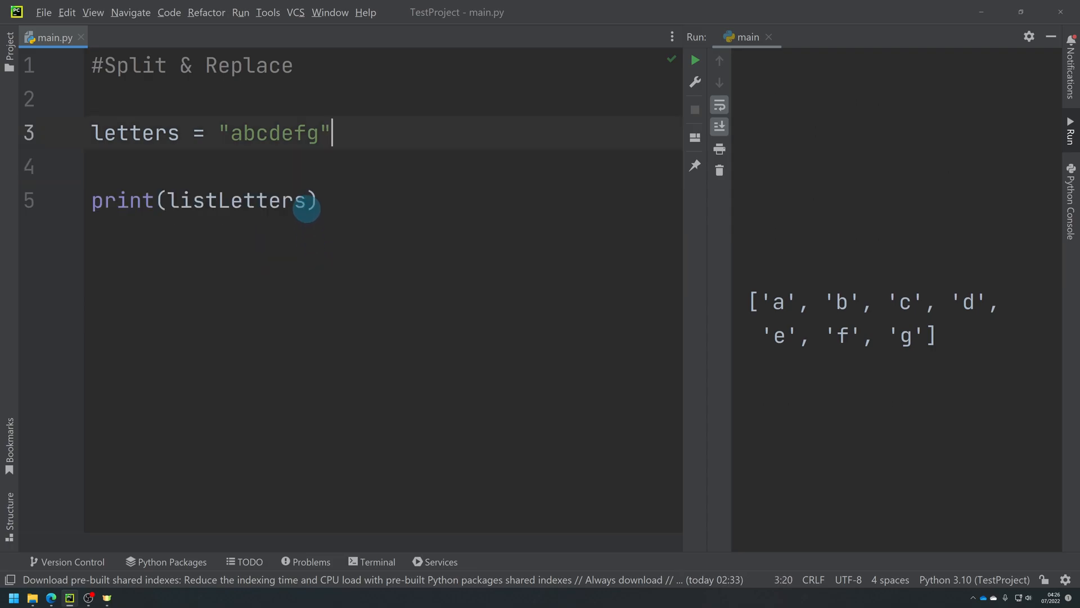
# Replace the print argument with letters.replace("d","X") and run to output abcXefg
pyautogui.doubleClick(238, 200)
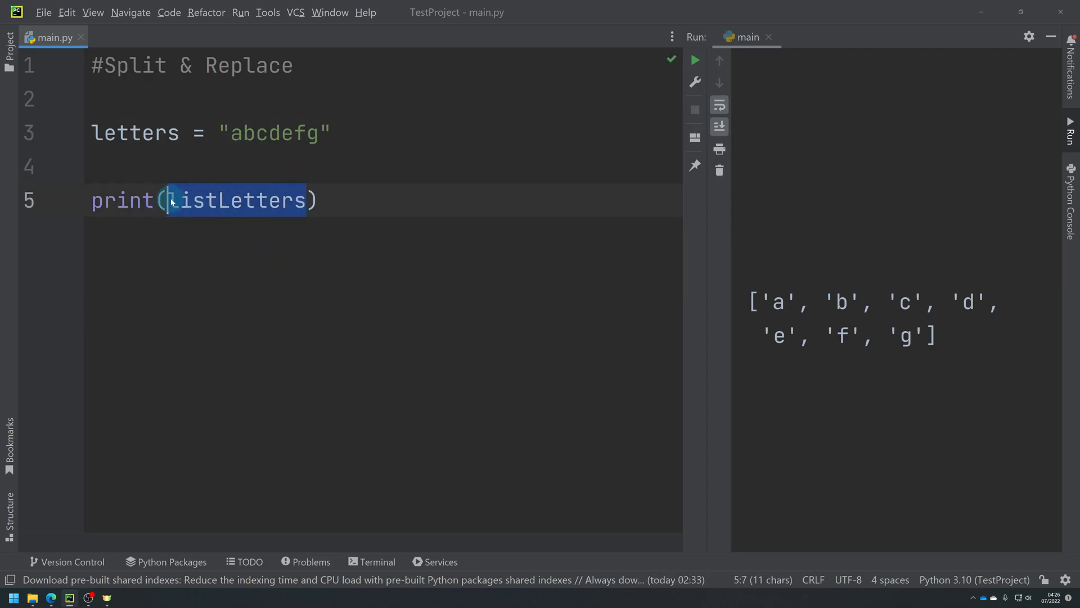
pyautogui.press('Delete')
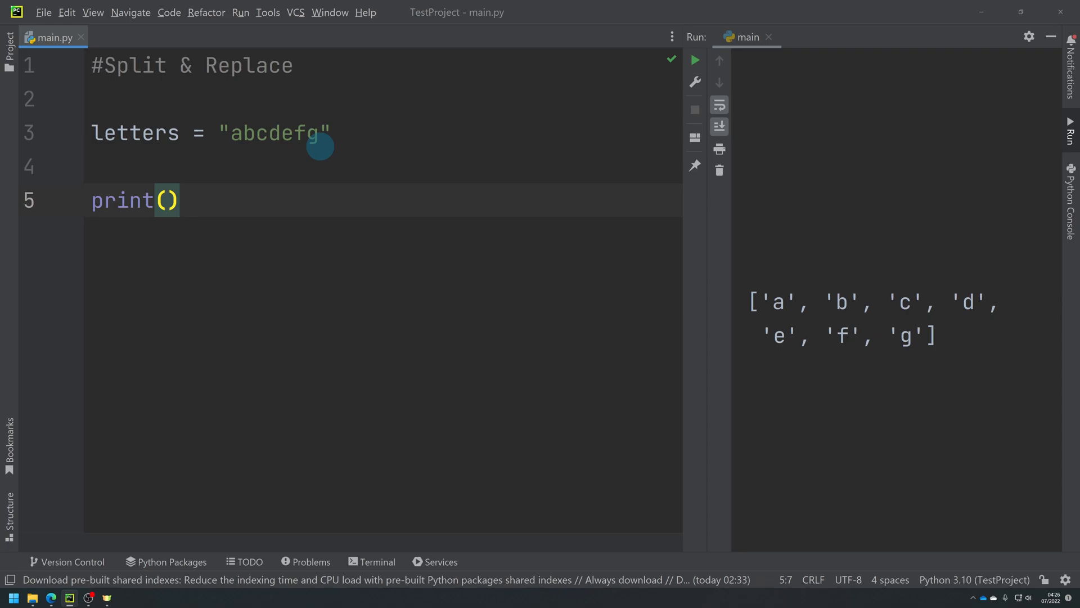
pyautogui.write('letters.r')
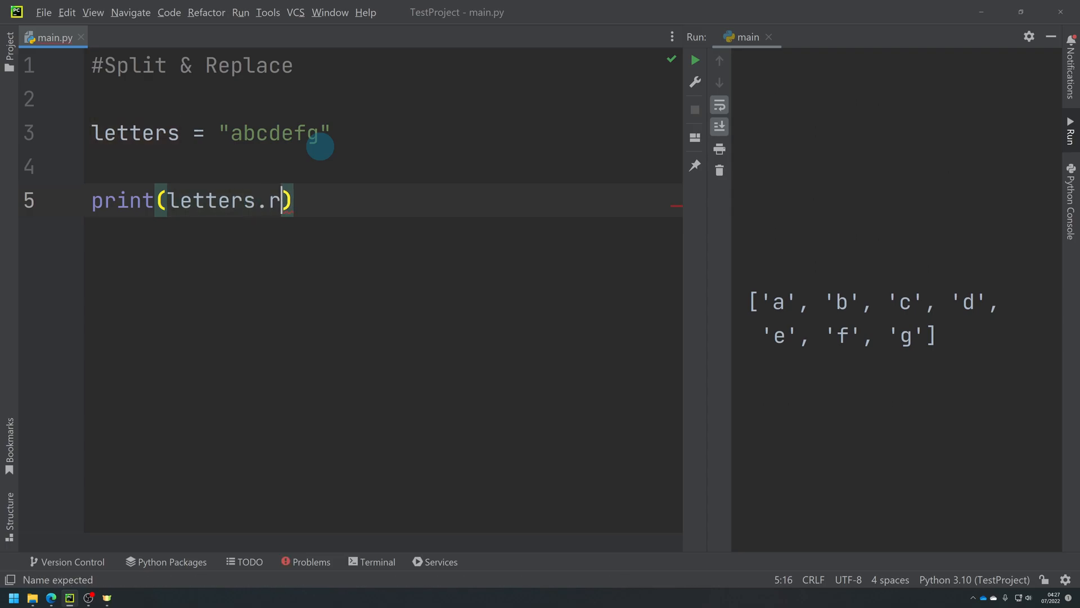
pyautogui.write('eplace(')
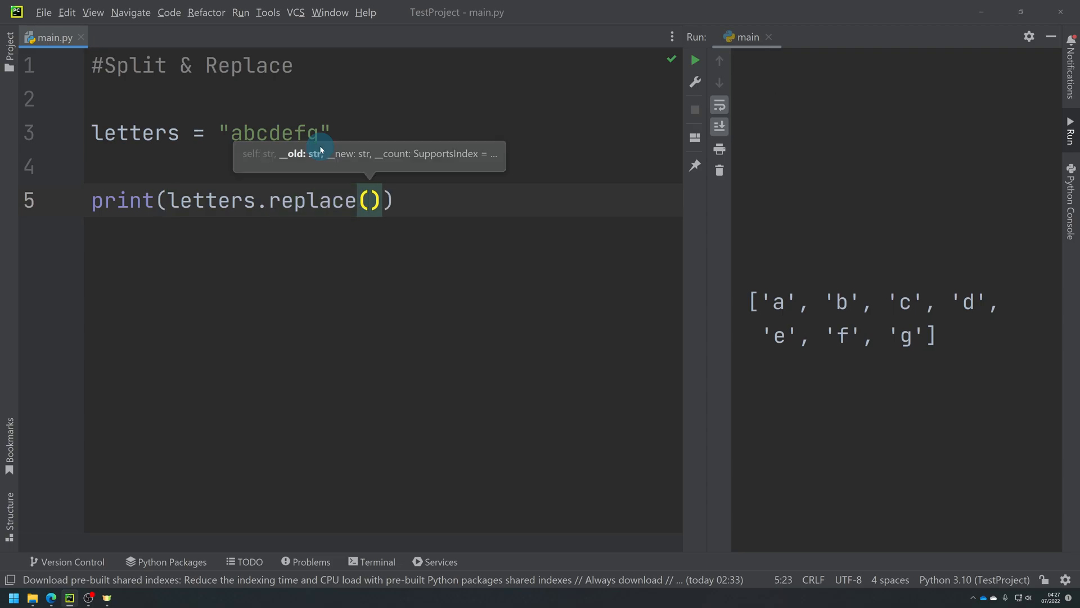
pyautogui.moveTo(403, 224)
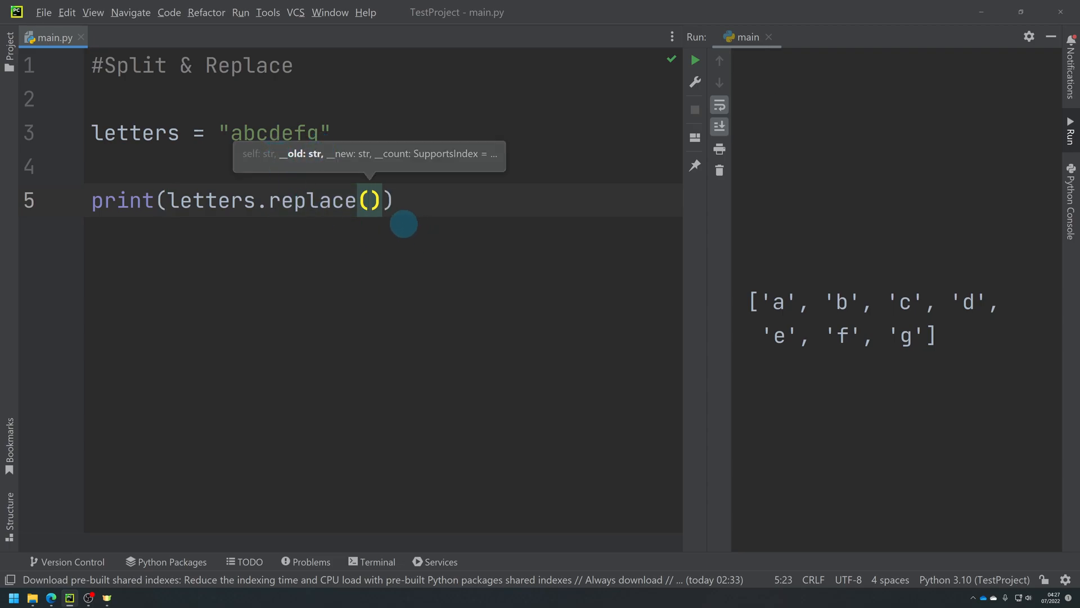
pyautogui.write('""')
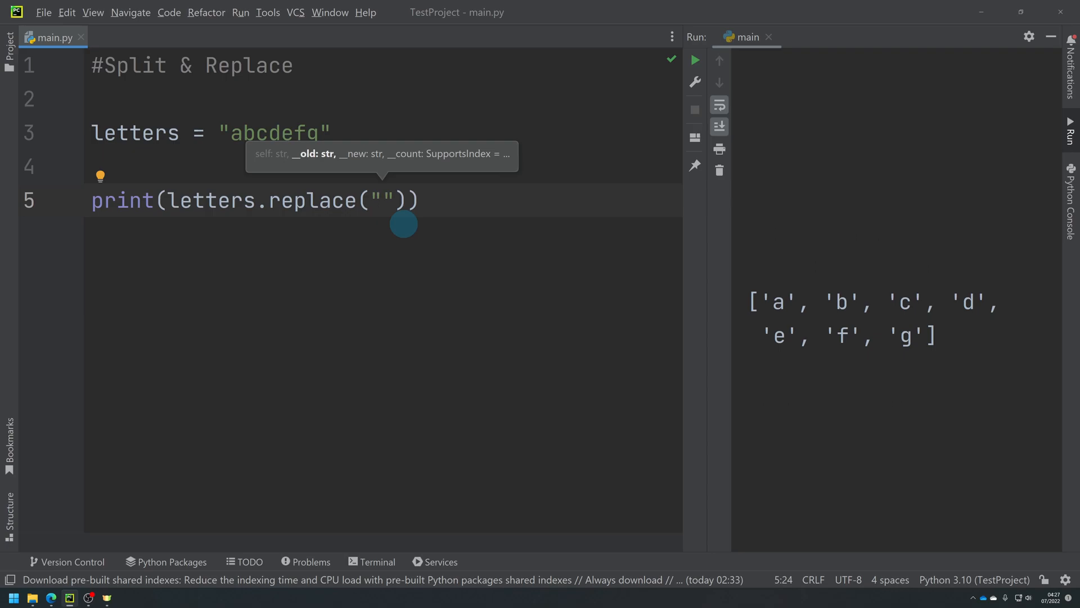
pyautogui.write('d')
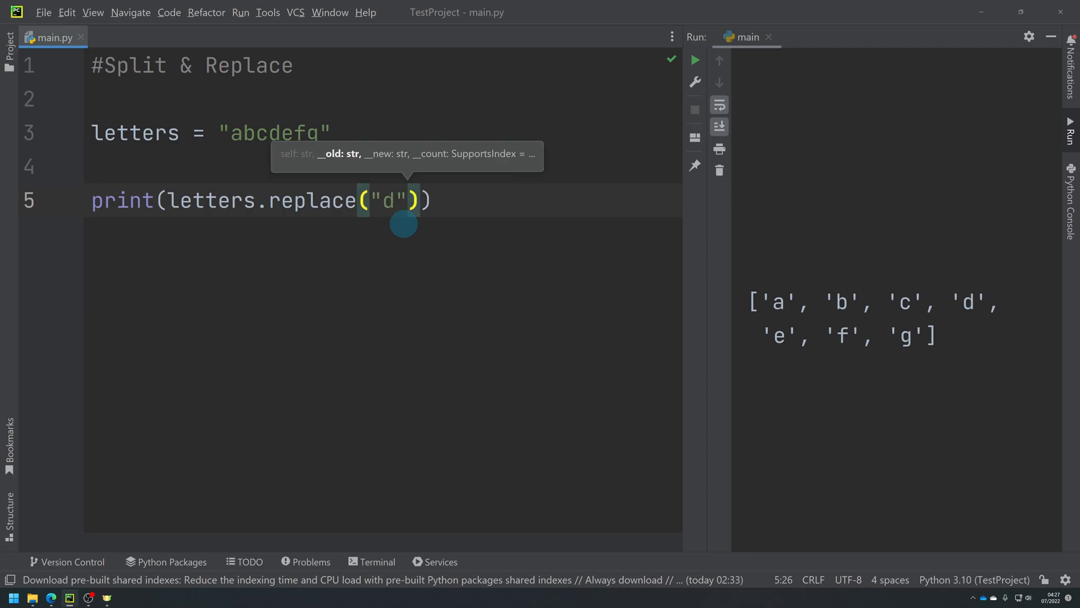
pyautogui.write(',""')
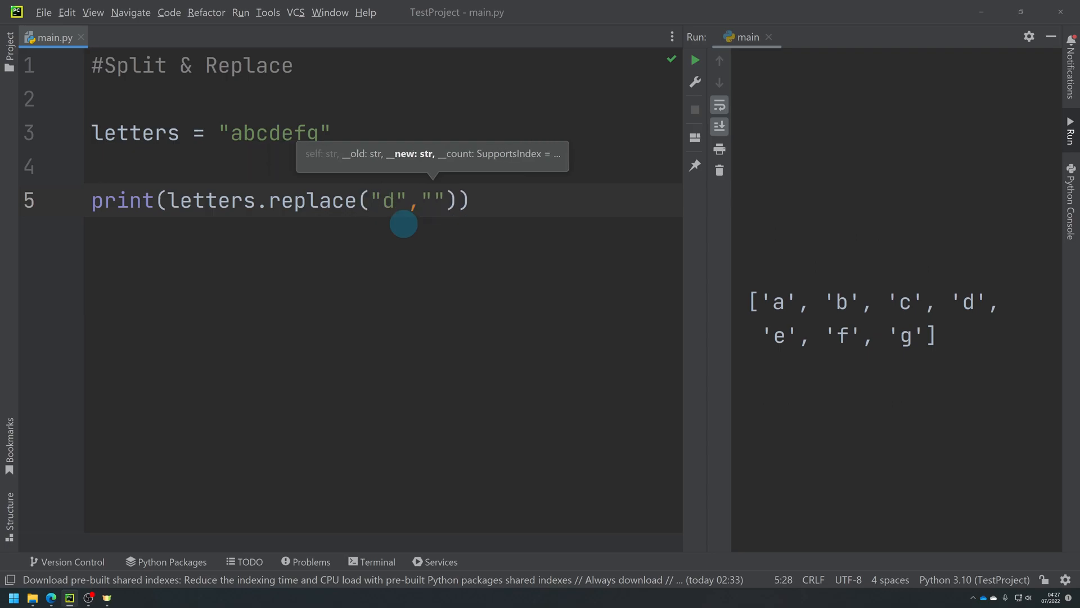
pyautogui.write('X')
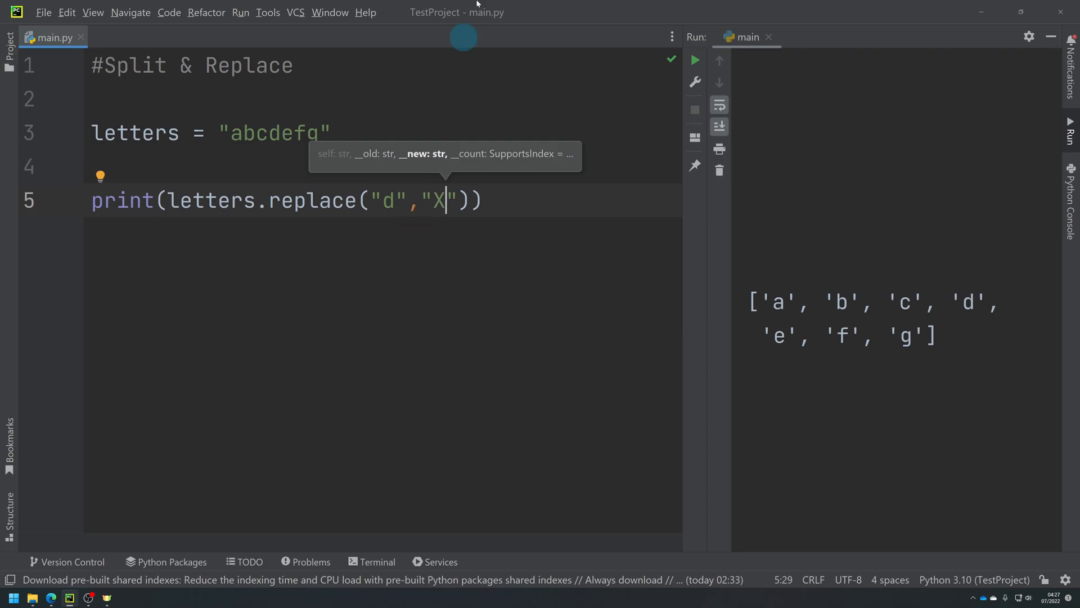
pyautogui.click(694, 60)
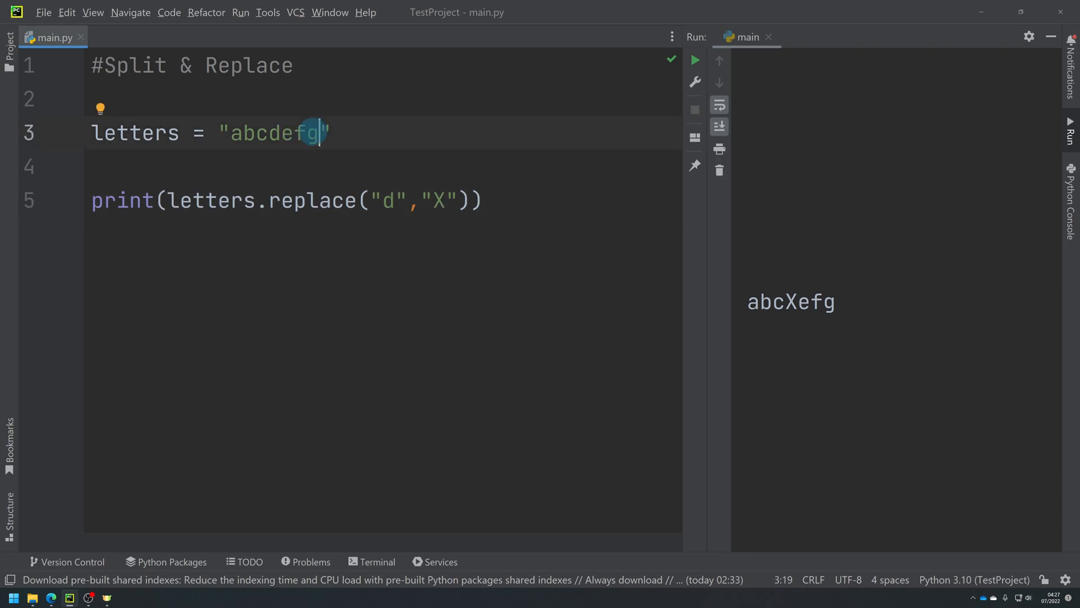
# Extend the string to "abcdefdgd" and rerun to output abcXefXgX
pyautogui.write('dgd')
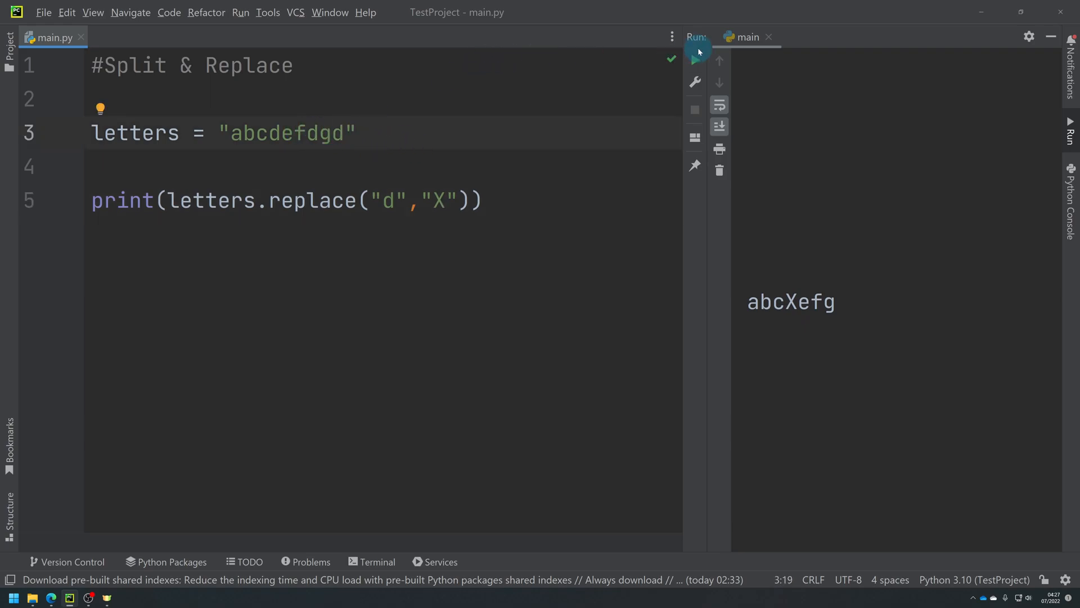
pyautogui.click(695, 59)
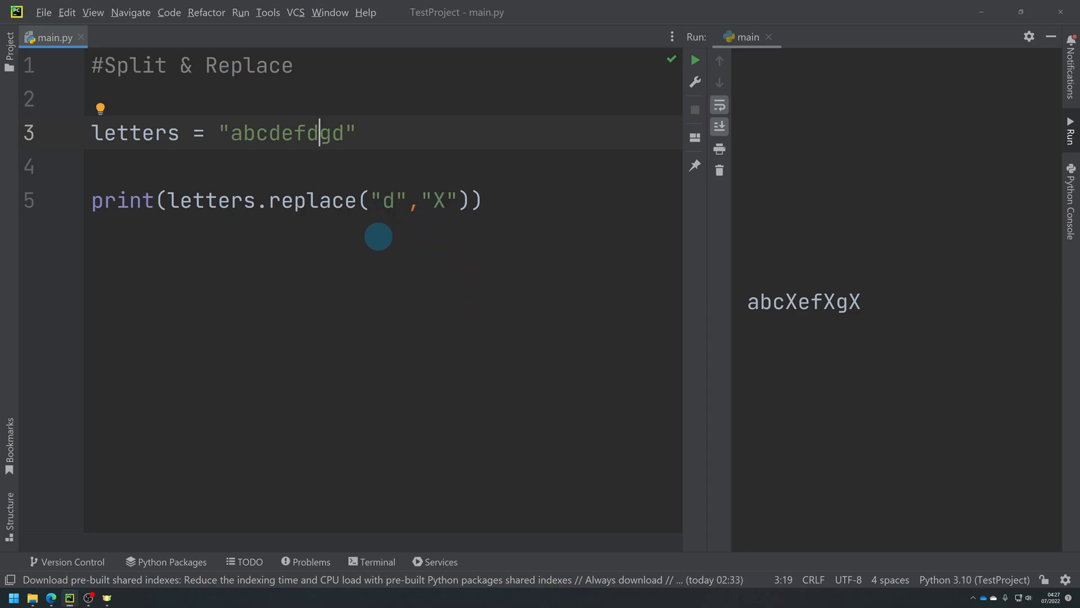
pyautogui.moveTo(413, 253)
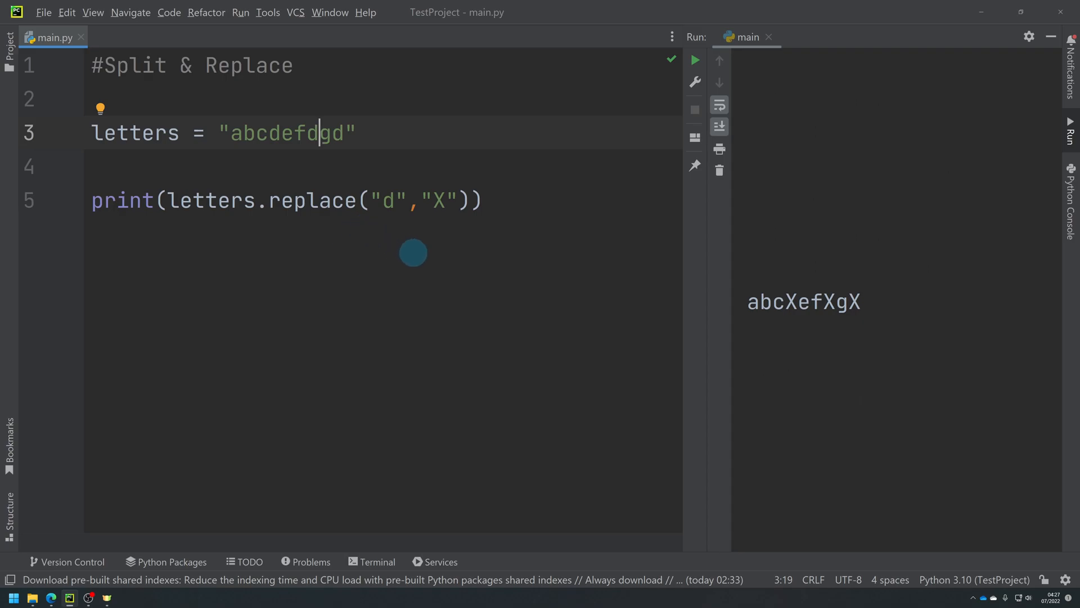